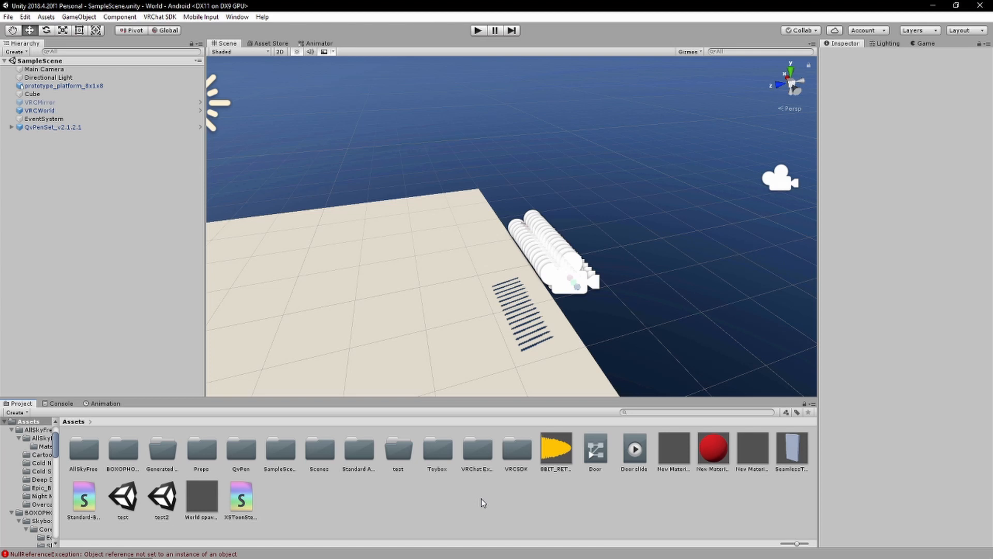
pyautogui.moveTo(257, 469)
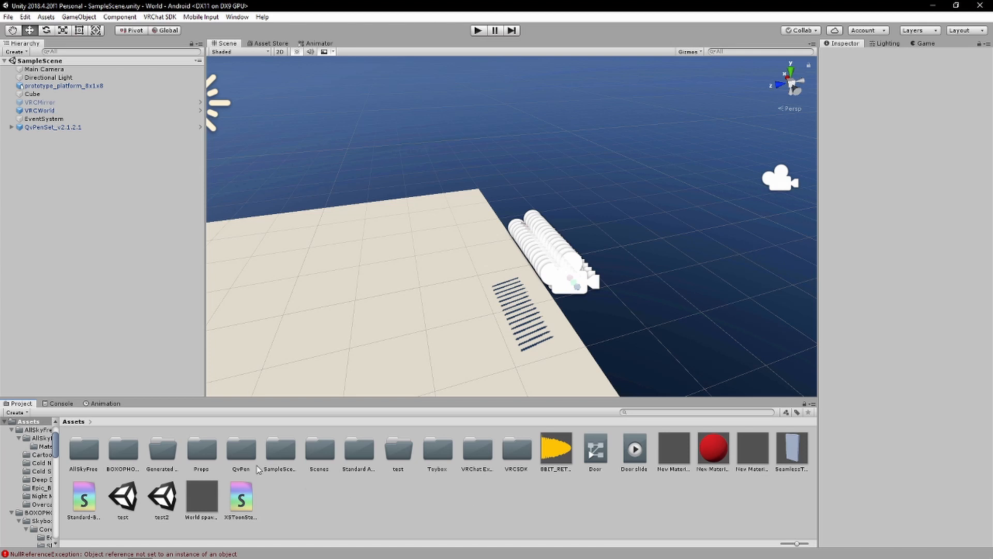
pyautogui.moveTo(488, 478)
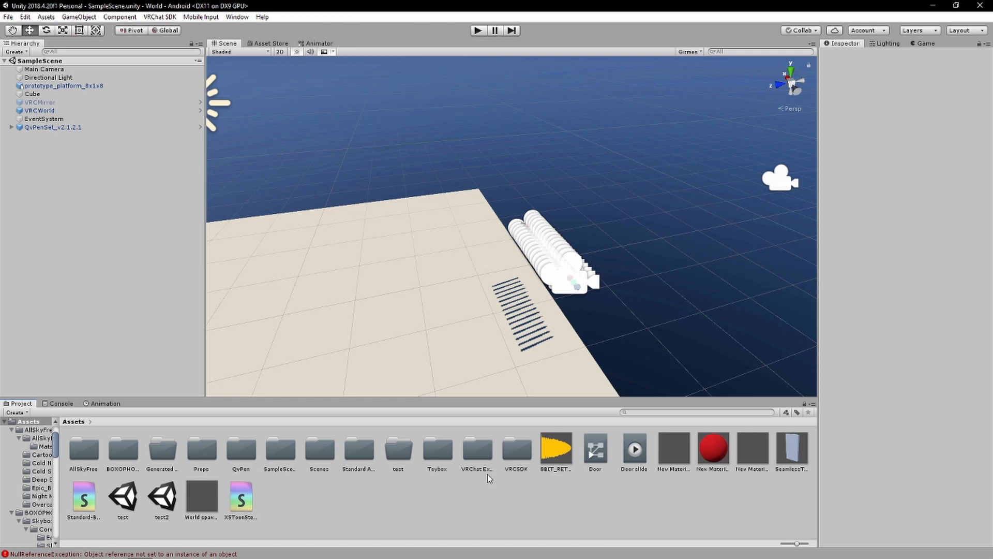
# Step: Browse the VRChat Examples, VRCSDK and Standard Assets folders and view the Standard Assets store page
pyautogui.click(477, 450)
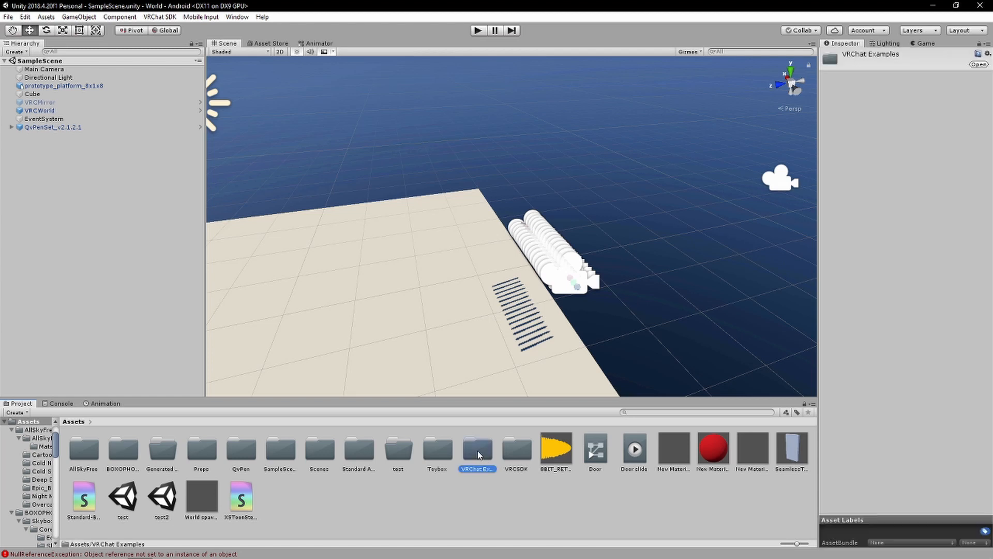
pyautogui.click(516, 450)
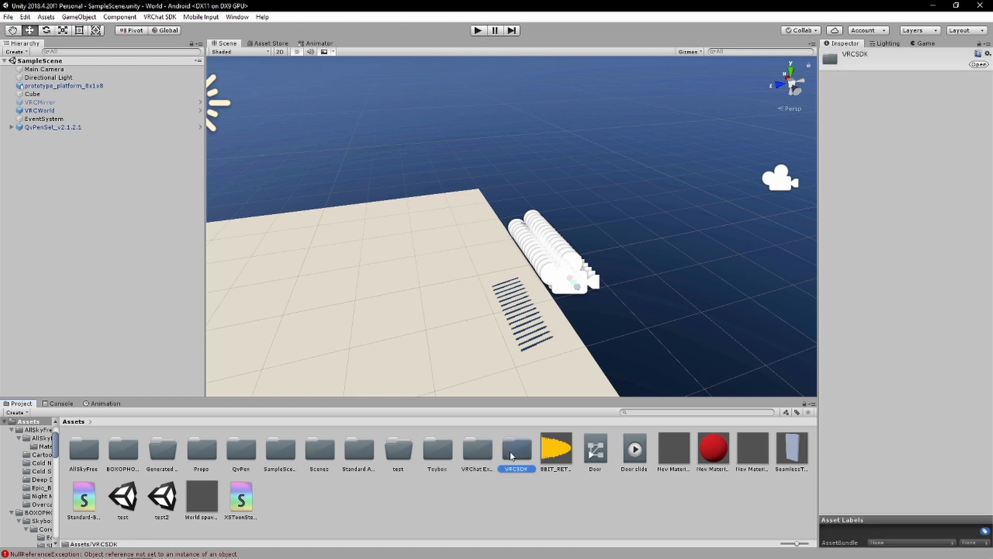
pyautogui.moveTo(526, 444)
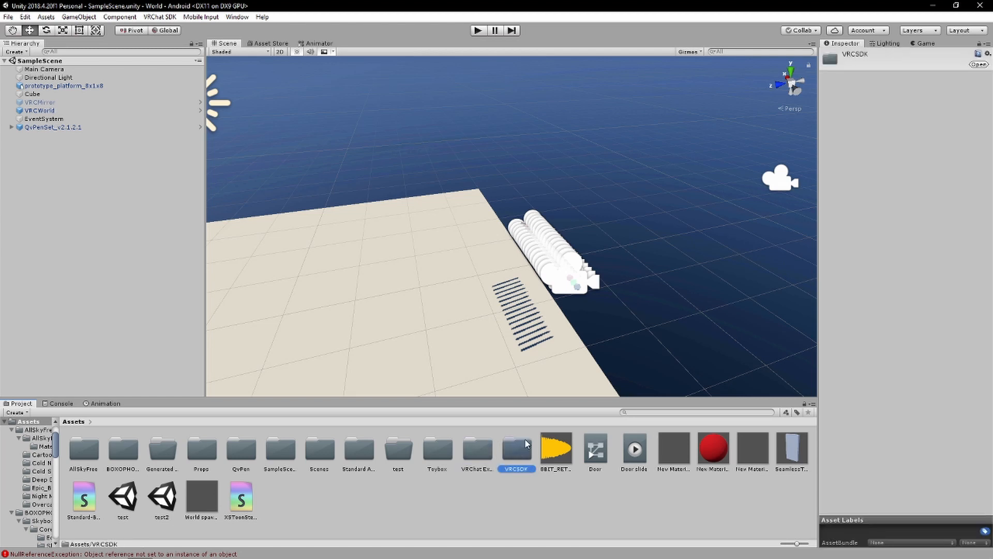
pyautogui.moveTo(229, 452)
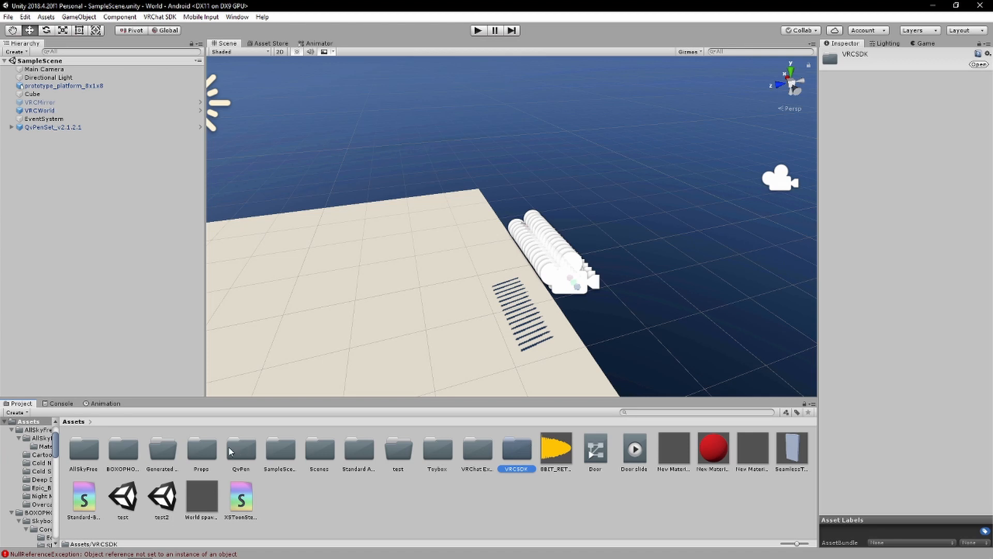
pyautogui.moveTo(252, 460)
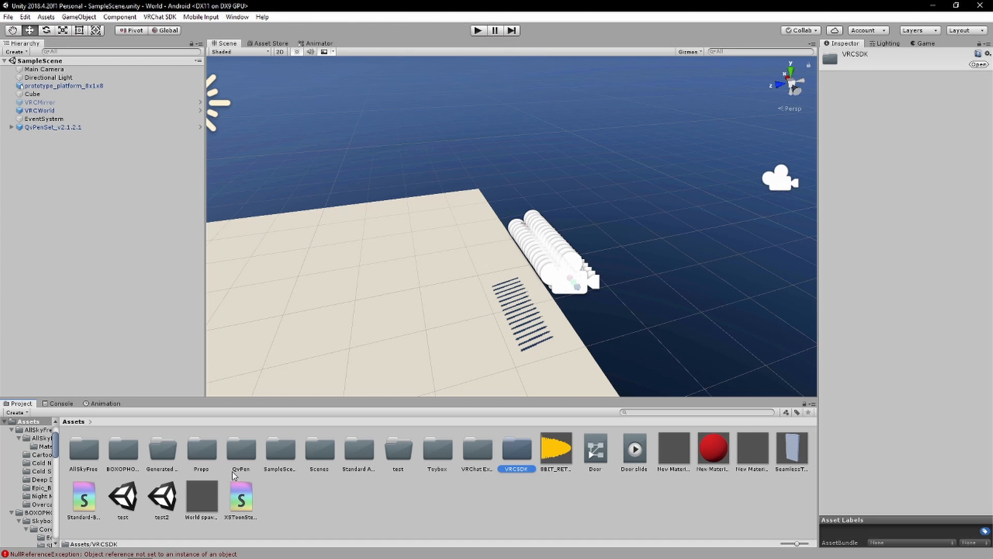
pyautogui.moveTo(288, 474)
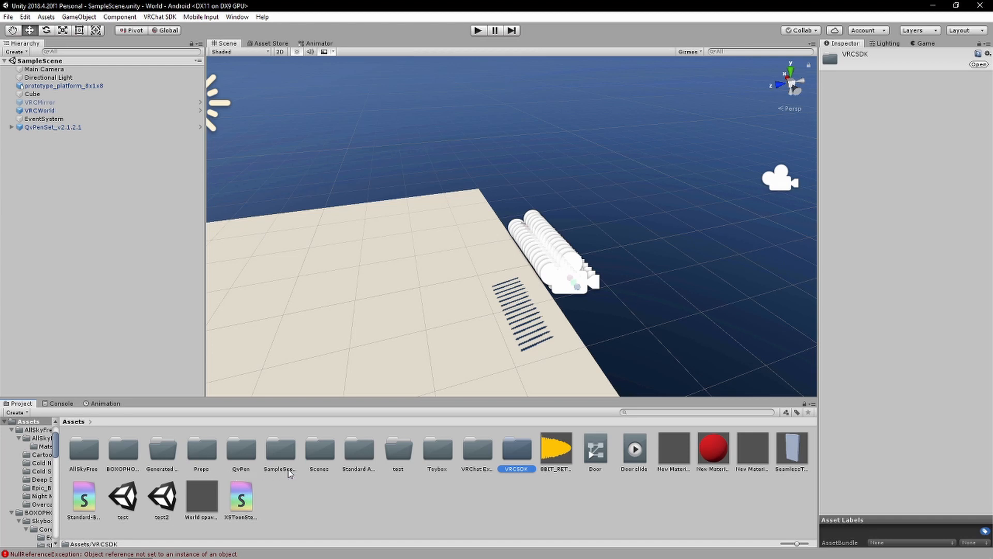
pyautogui.click(358, 450)
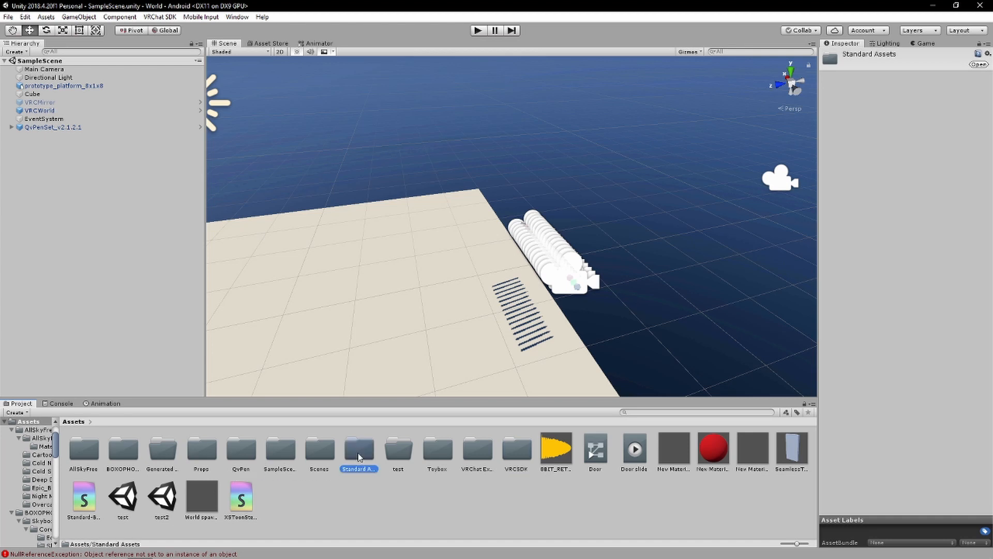
pyautogui.moveTo(311, 169)
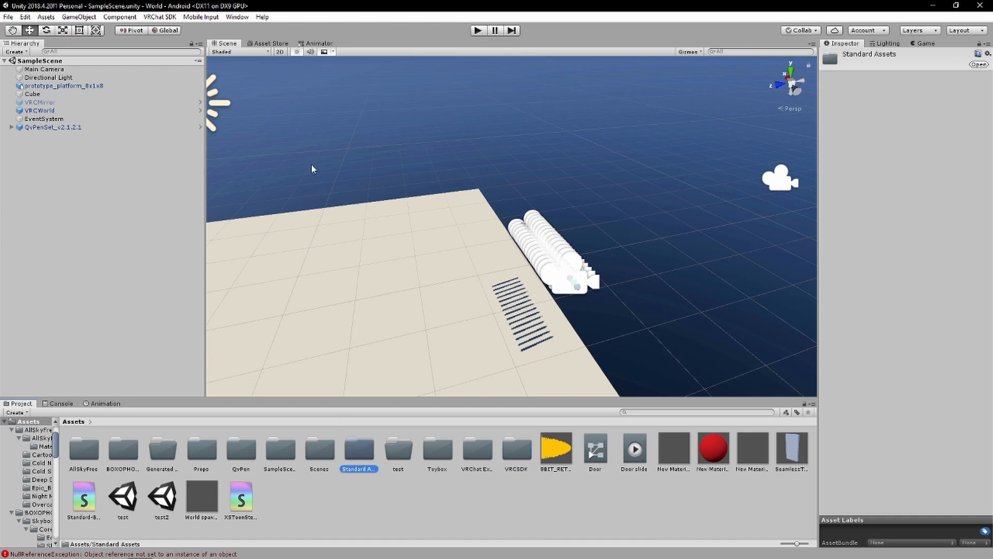
pyautogui.click(269, 43)
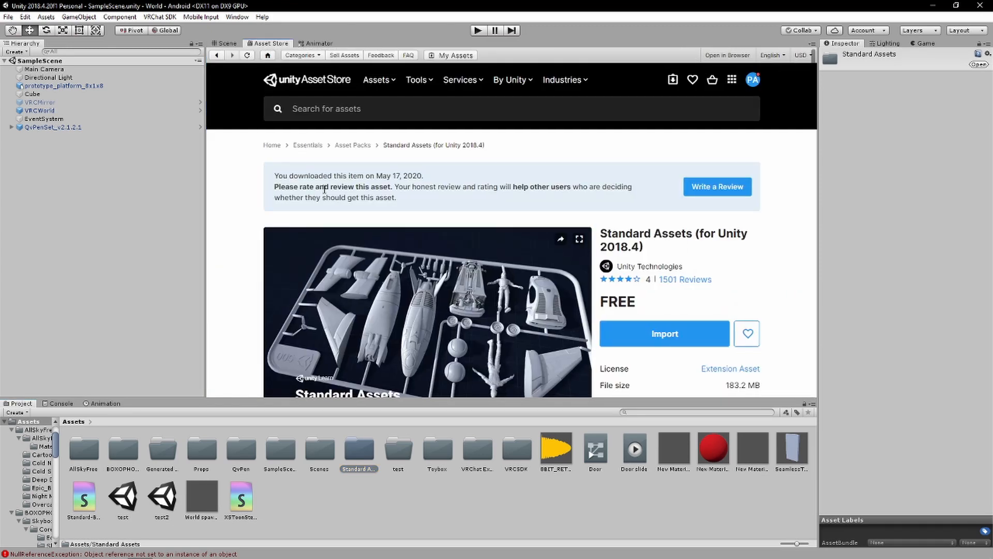
pyautogui.scroll(-3)
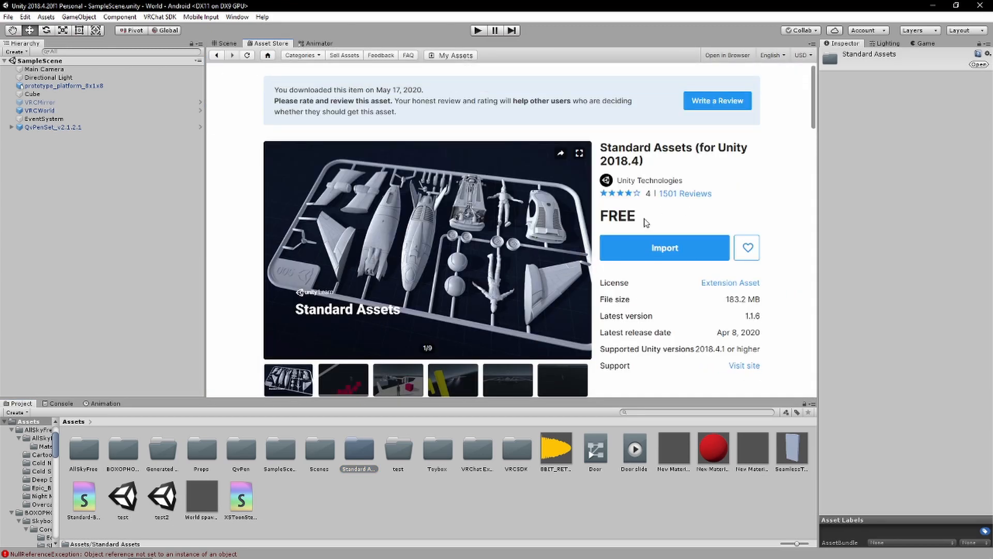
pyautogui.click(226, 43)
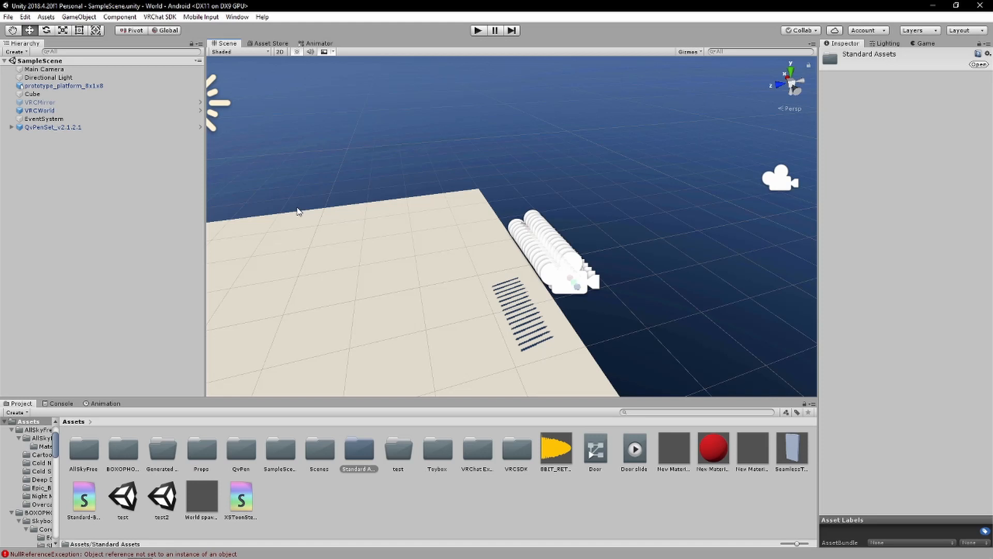
pyautogui.moveTo(359, 457)
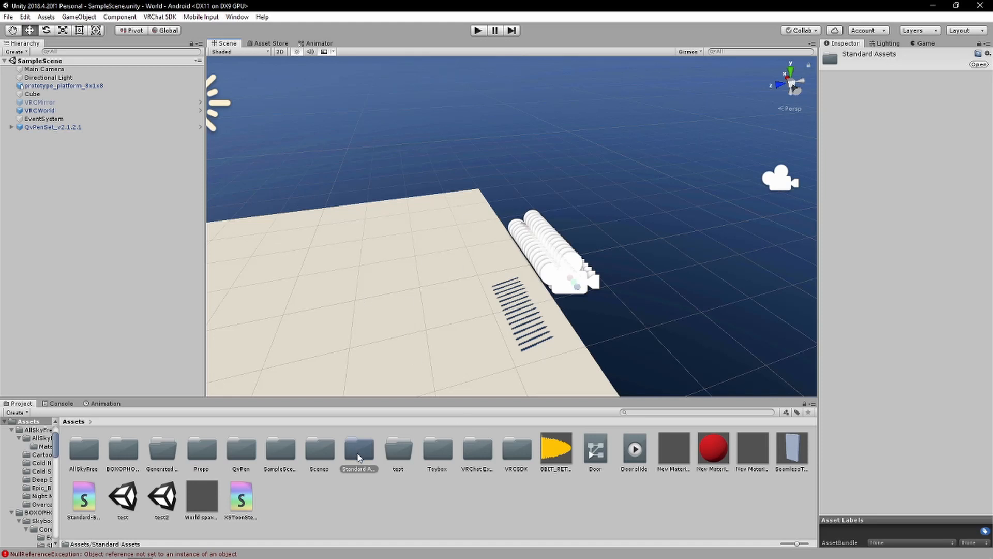
# Step: Open the QvPen folder and select the QvPenSet_v2.1.2.1 object in the scene
pyautogui.click(240, 451)
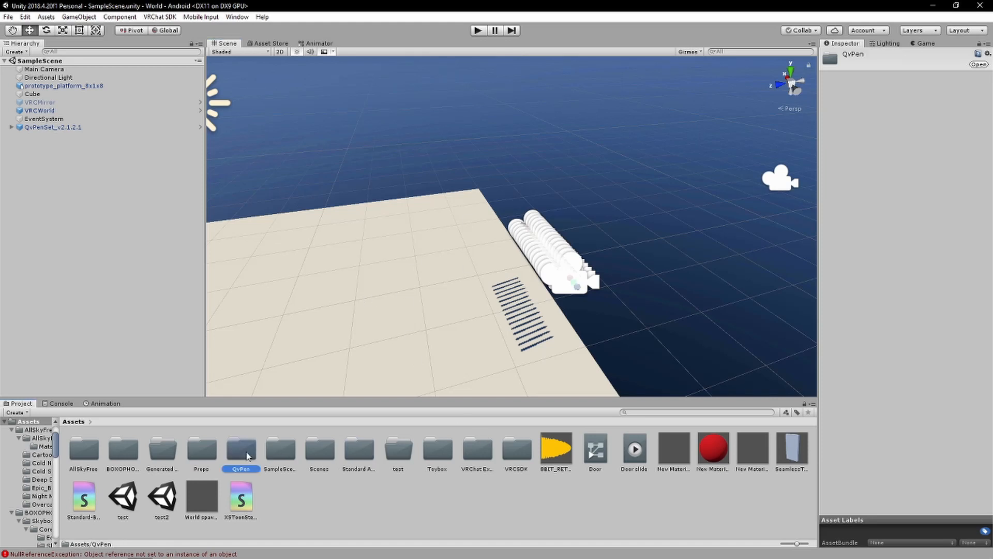
pyautogui.moveTo(192, 455)
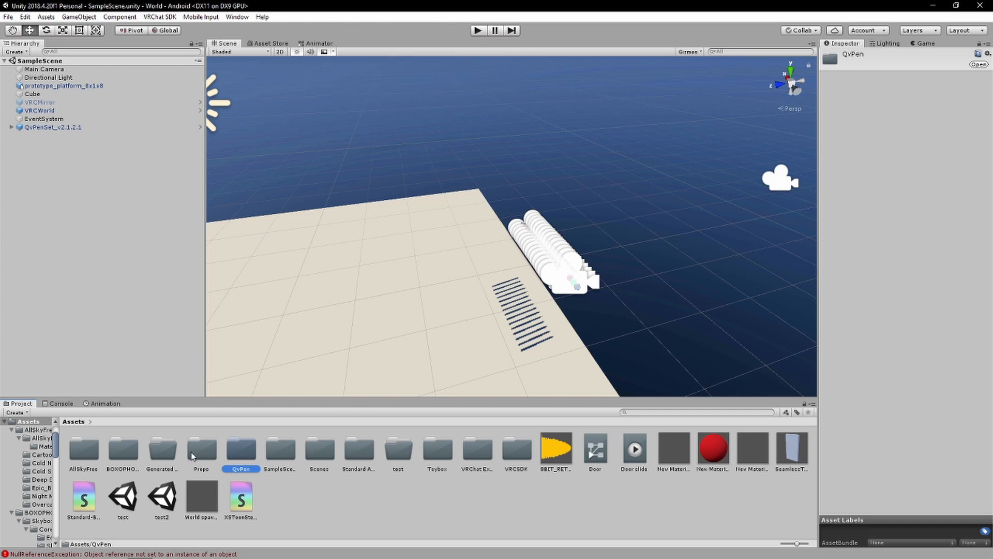
pyautogui.moveTo(530, 293)
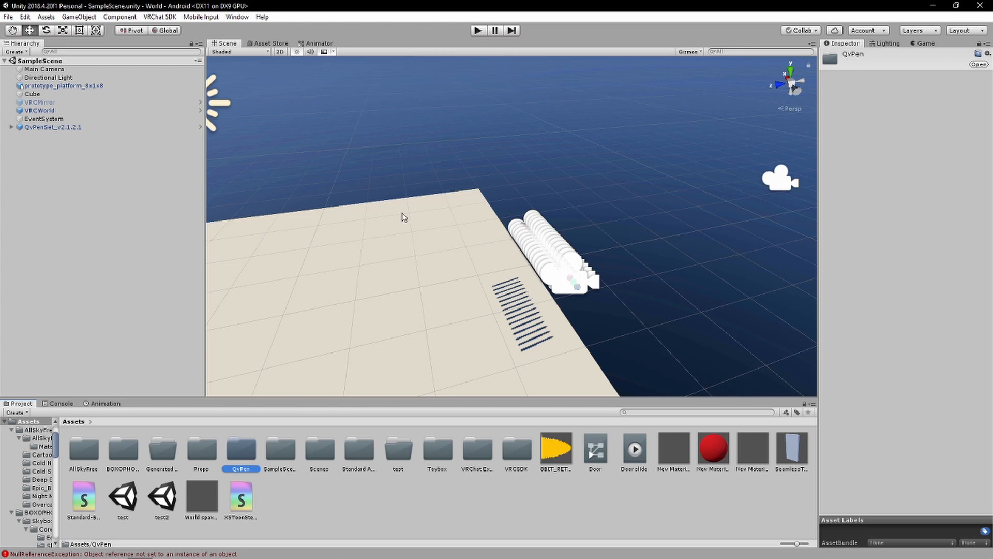
pyautogui.click(54, 127)
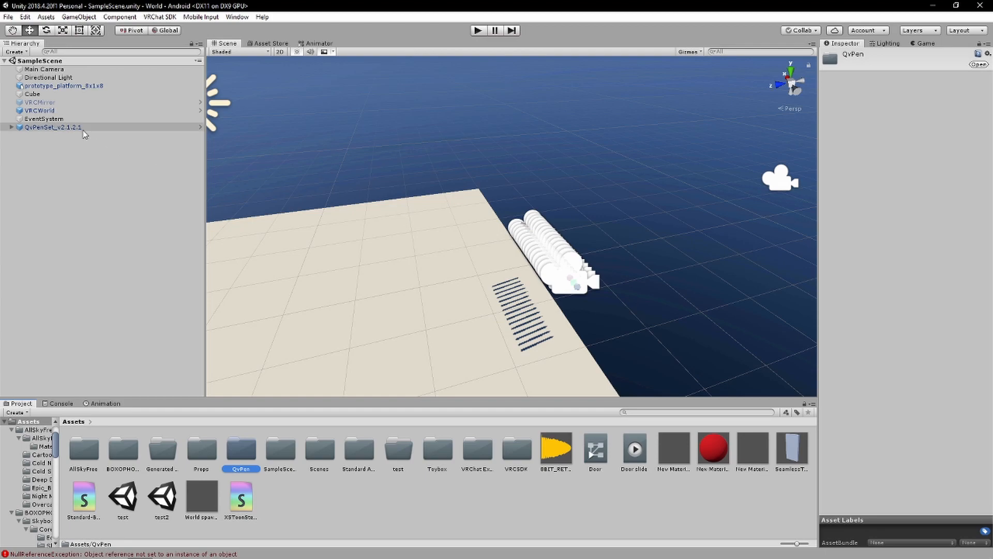
pyautogui.click(52, 127)
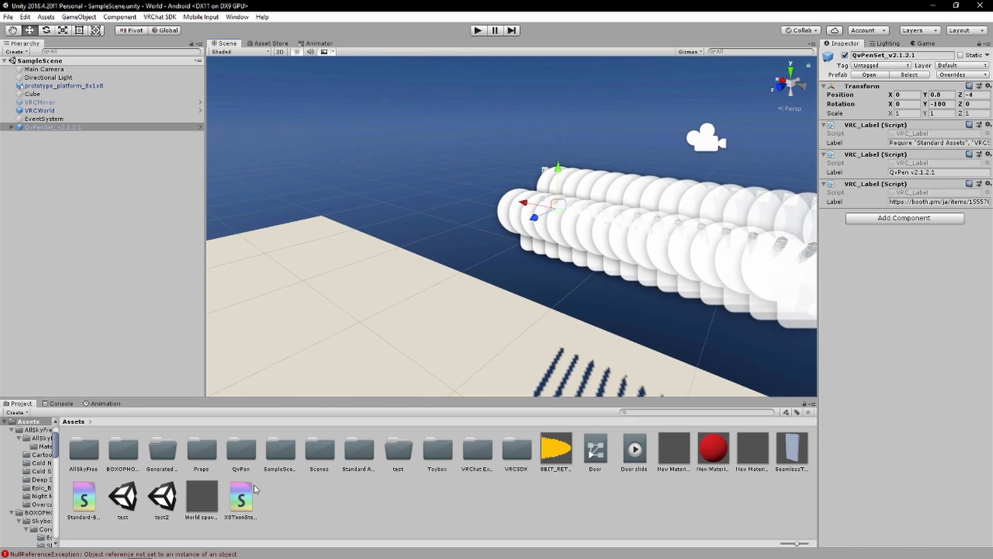
pyautogui.moveTo(395, 373)
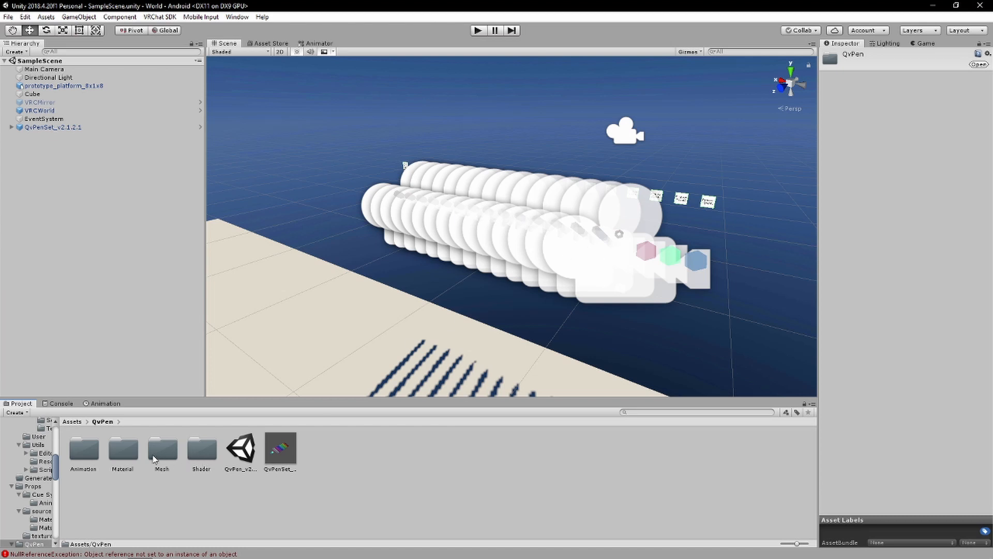
# Step: Inspect the rounded_trail_for_qv_pen shader in QvPen/Shader and its unsupported-GPU error
pyautogui.doubleClick(201, 447)
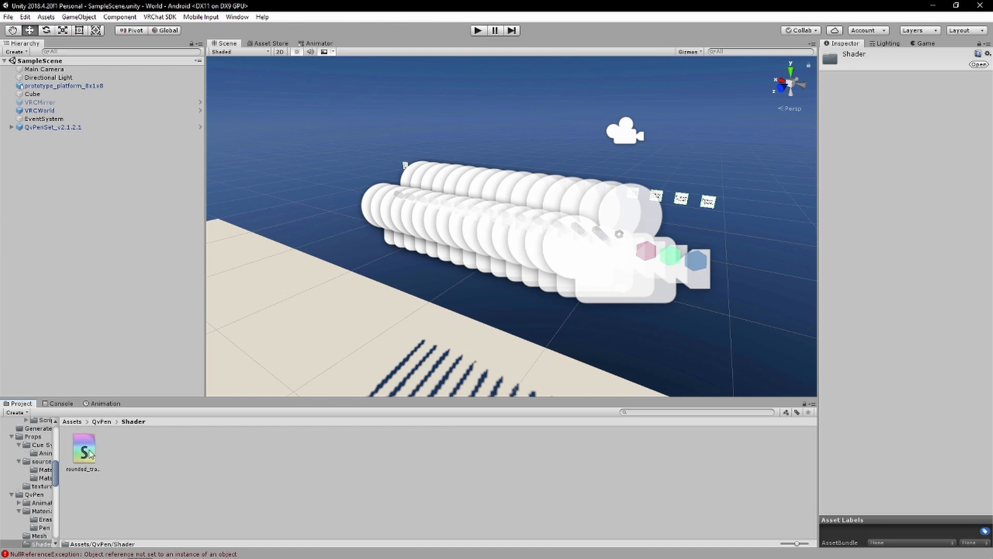
pyautogui.click(83, 449)
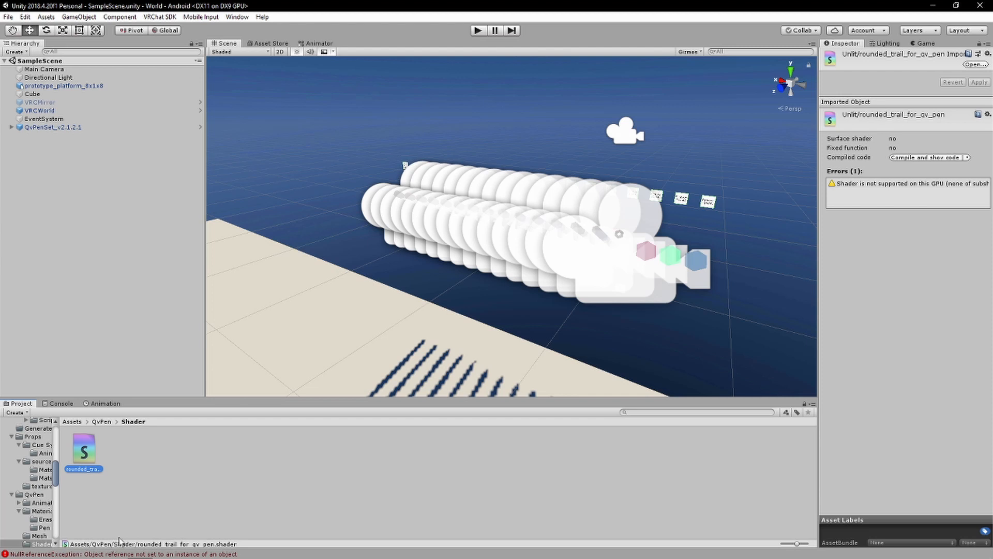
pyautogui.moveTo(200, 492)
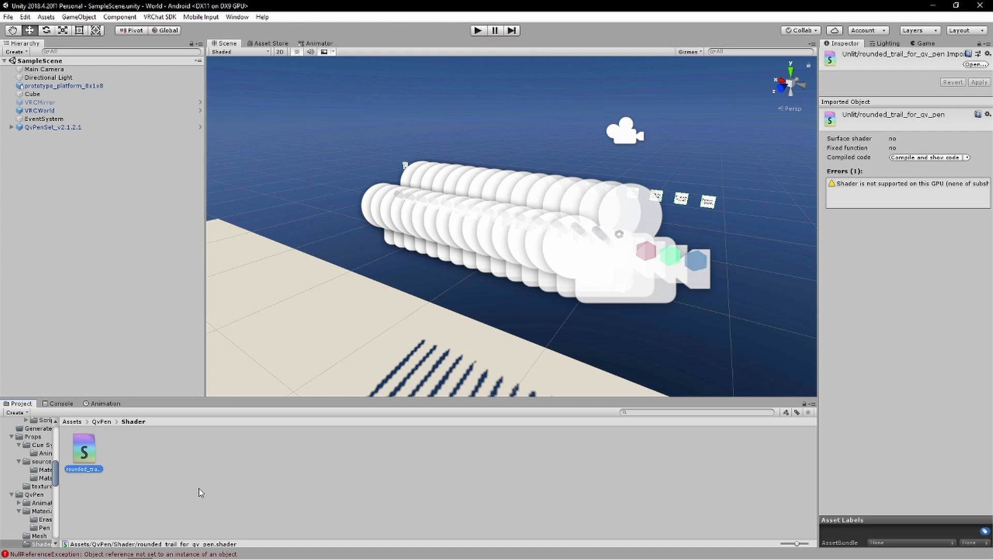
pyautogui.moveTo(102, 484)
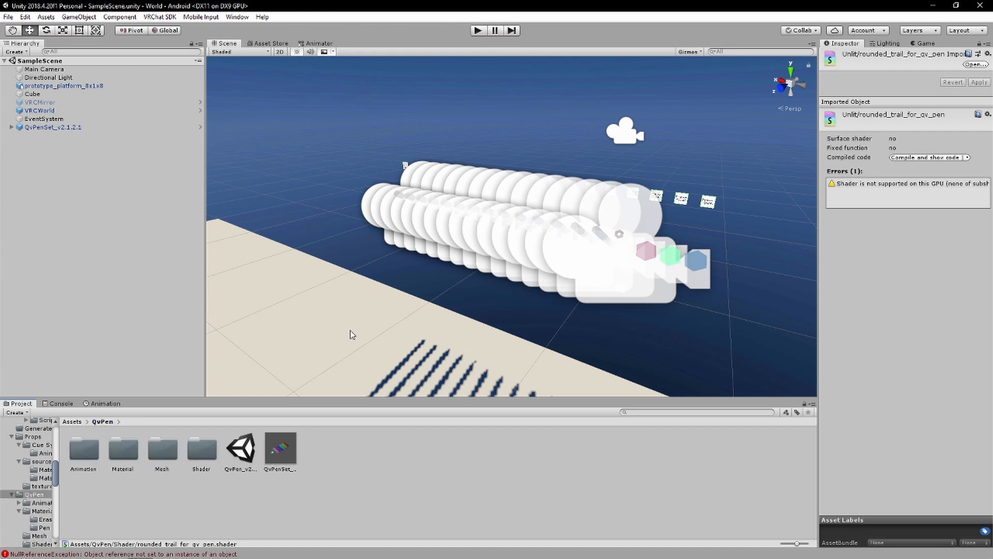
pyautogui.moveTo(159, 450)
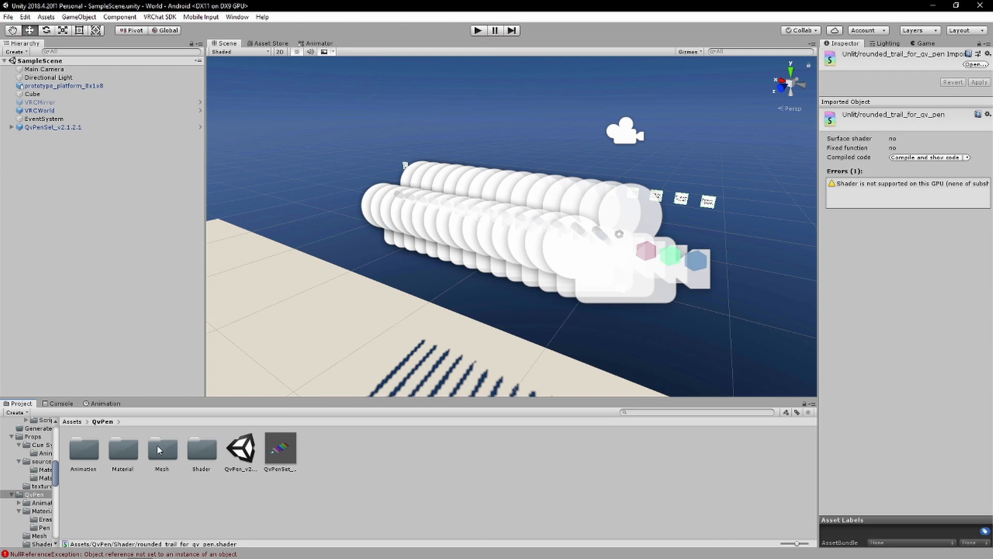
pyautogui.moveTo(165, 453)
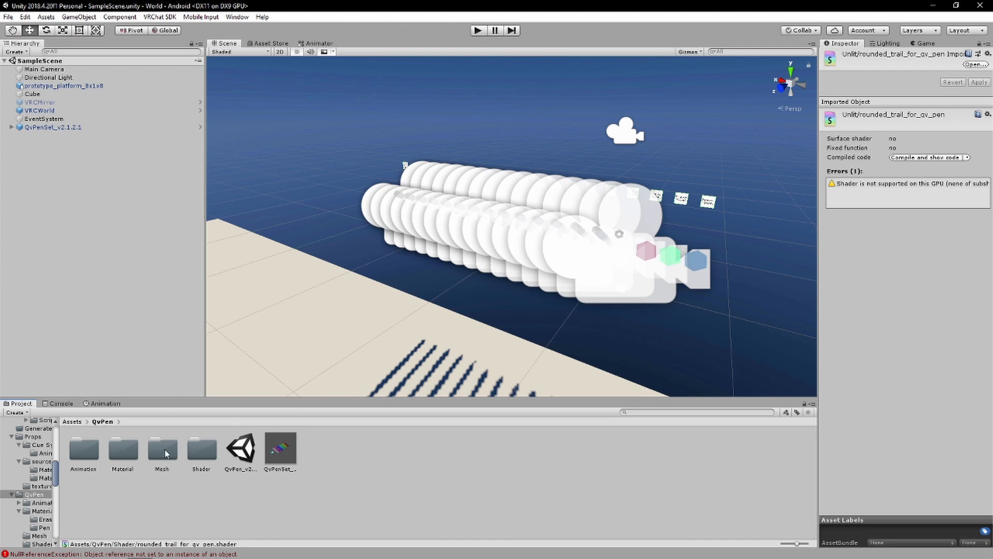
pyautogui.moveTo(116, 452)
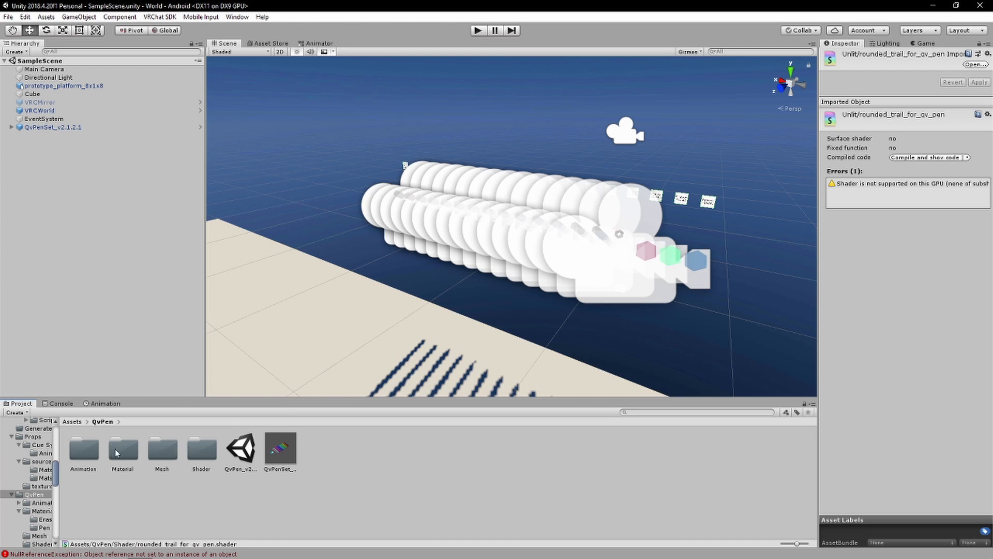
# Step: Switch the Ink material's shader to VRChat/Mobile/Particles/Alpha Blended
pyautogui.doubleClick(122, 446)
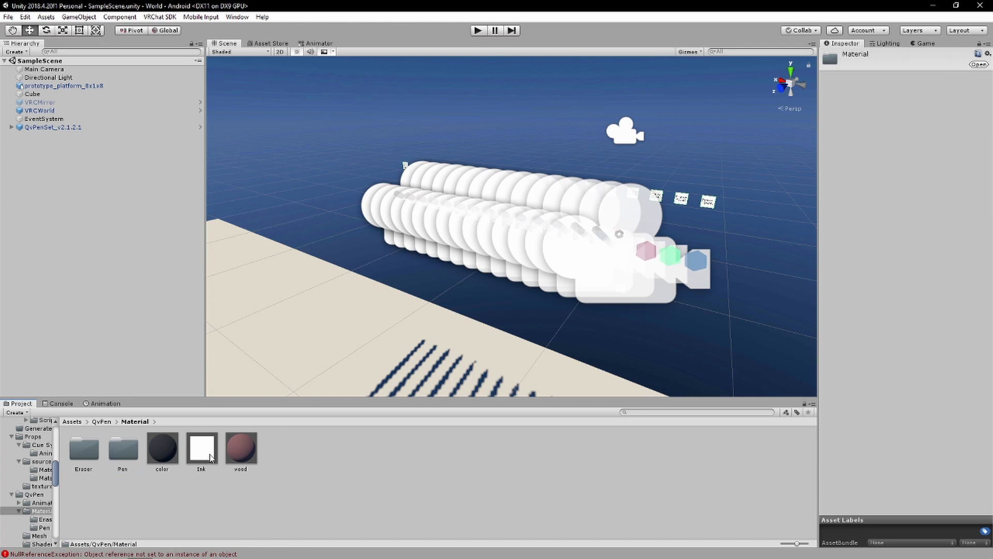
pyautogui.click(201, 446)
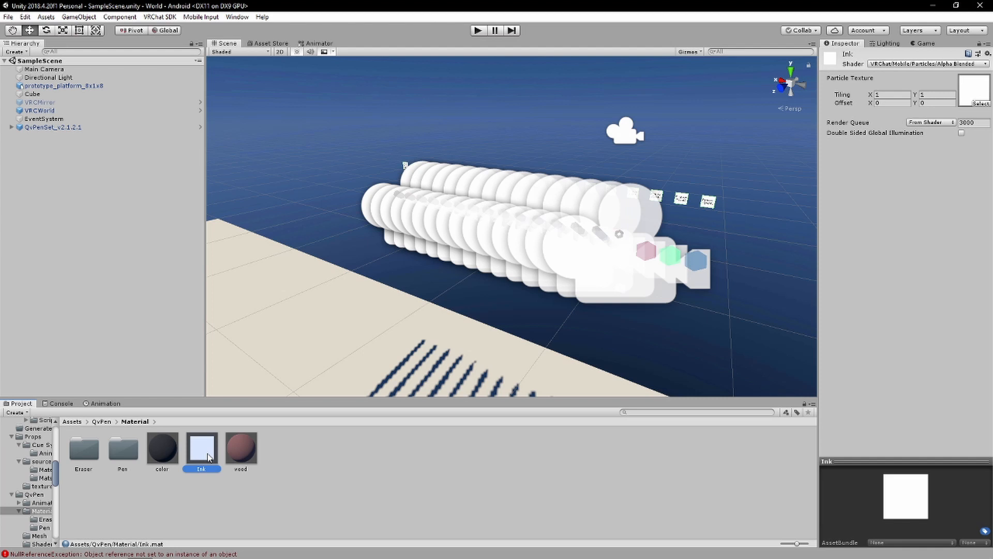
pyautogui.moveTo(223, 455)
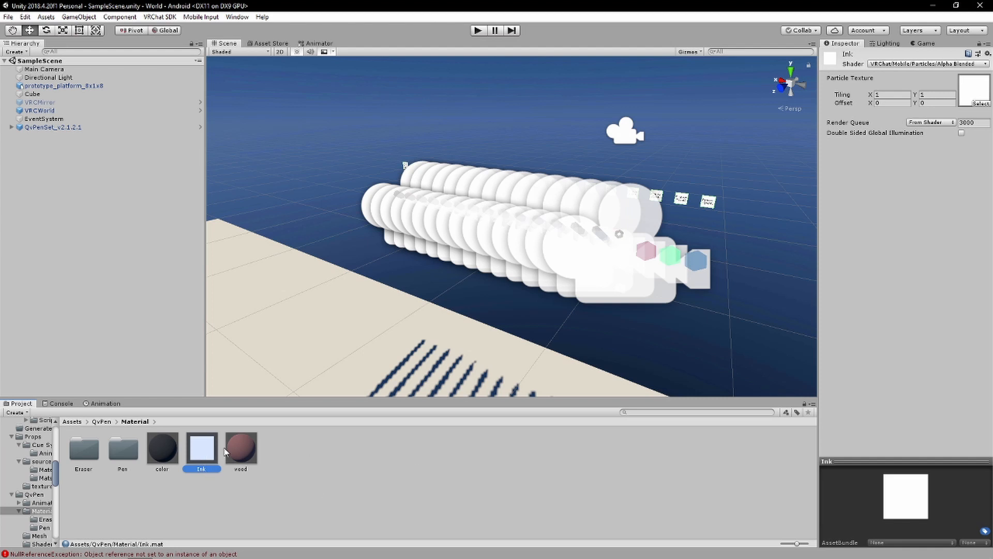
pyautogui.moveTo(892, 69)
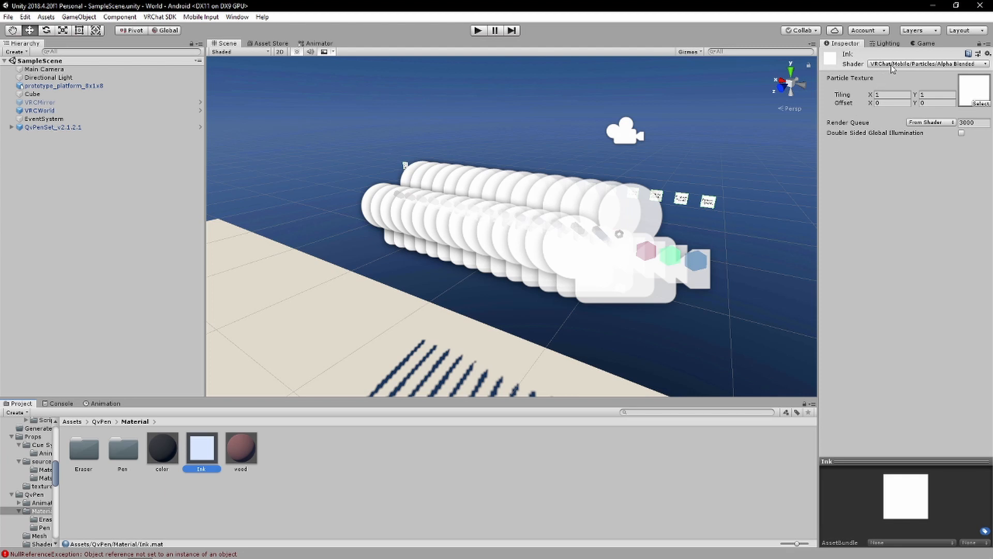
pyautogui.click(928, 63)
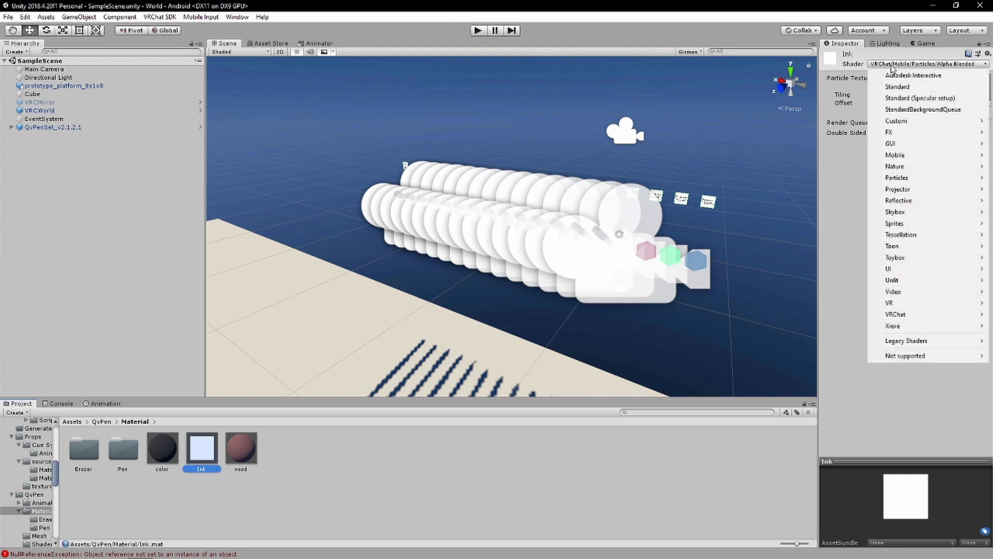
pyautogui.moveTo(895, 314)
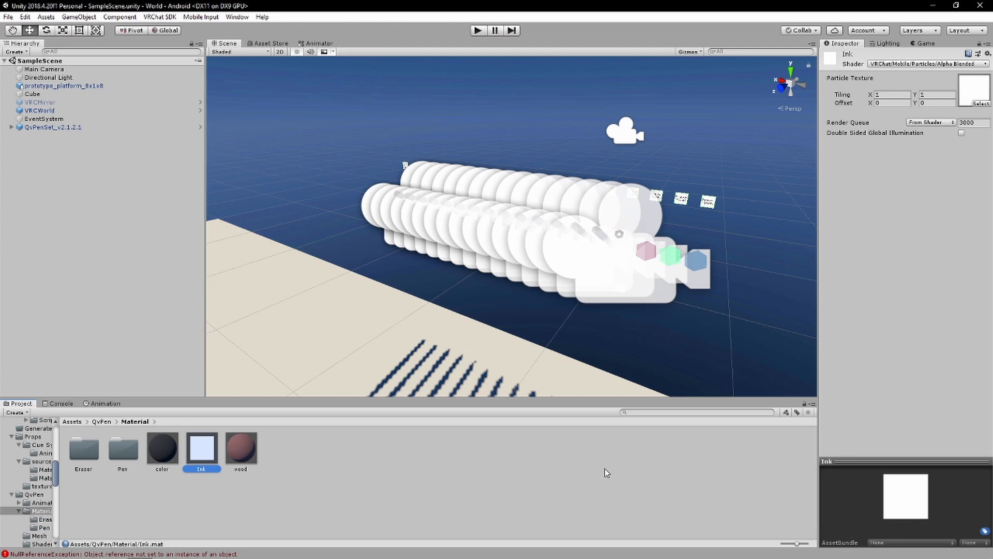
pyautogui.moveTo(225, 455)
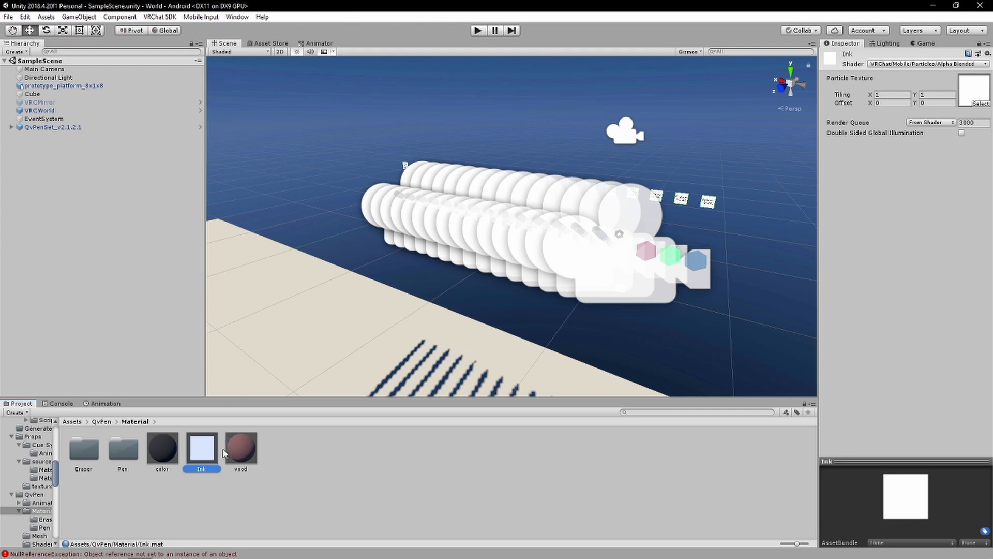
pyautogui.moveTo(152, 454)
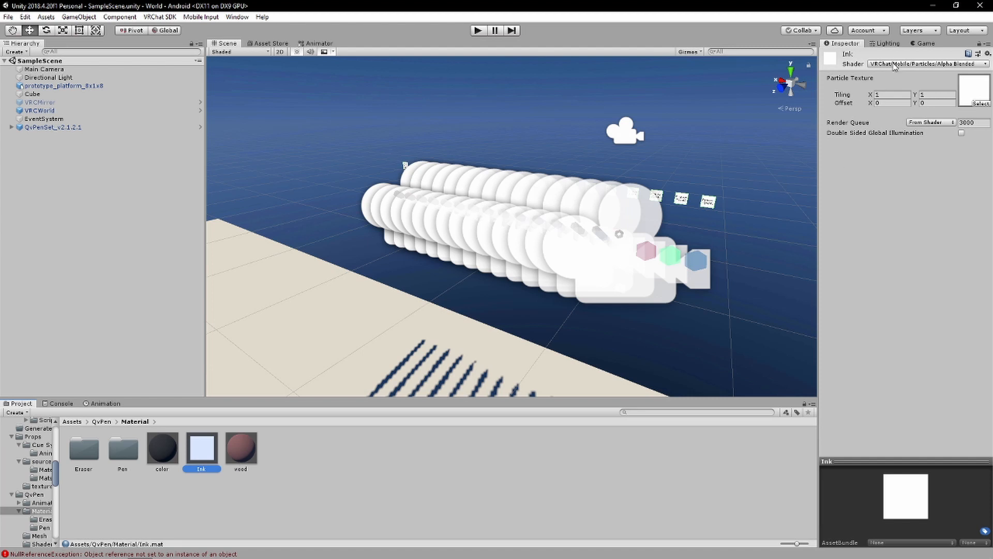
pyautogui.moveTo(238, 377)
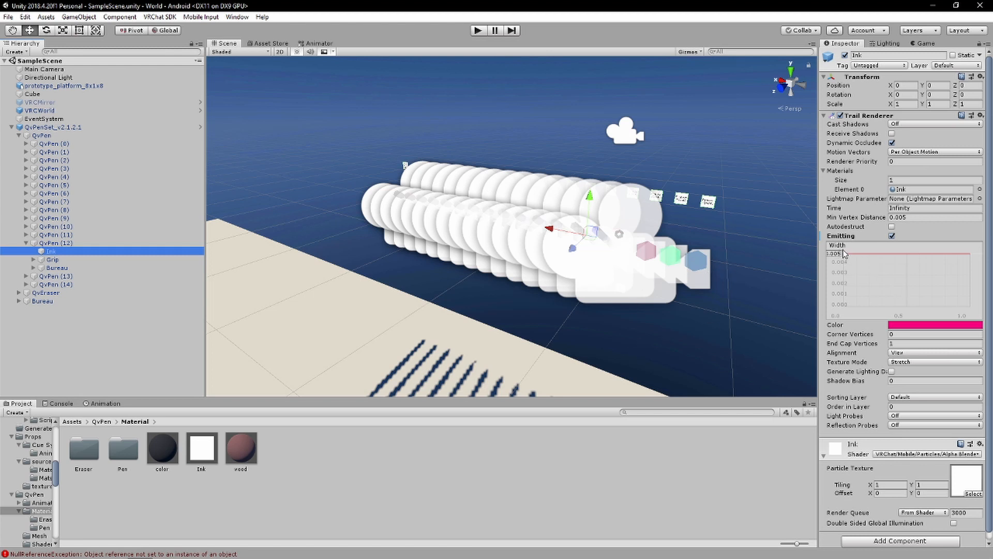
pyautogui.moveTo(838, 246)
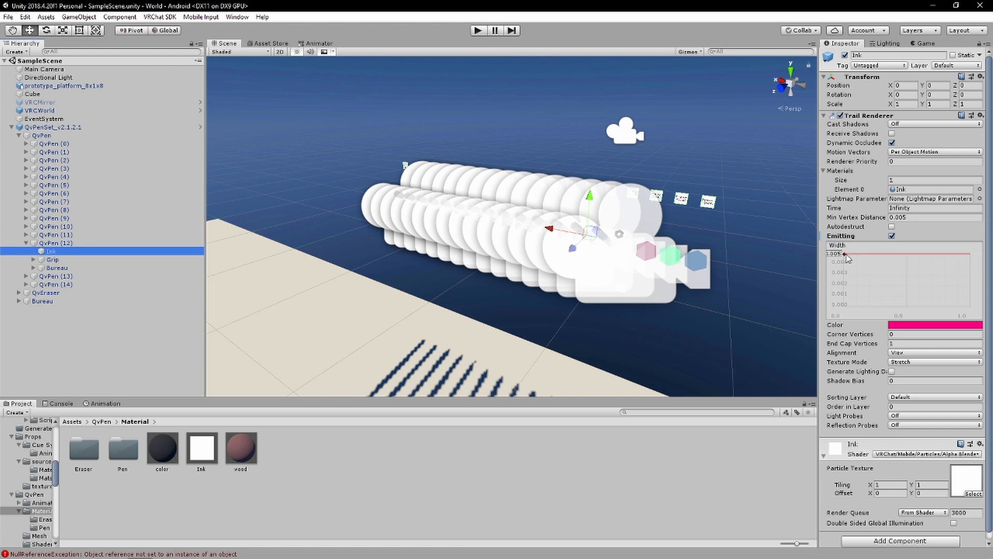
pyautogui.moveTo(866, 254)
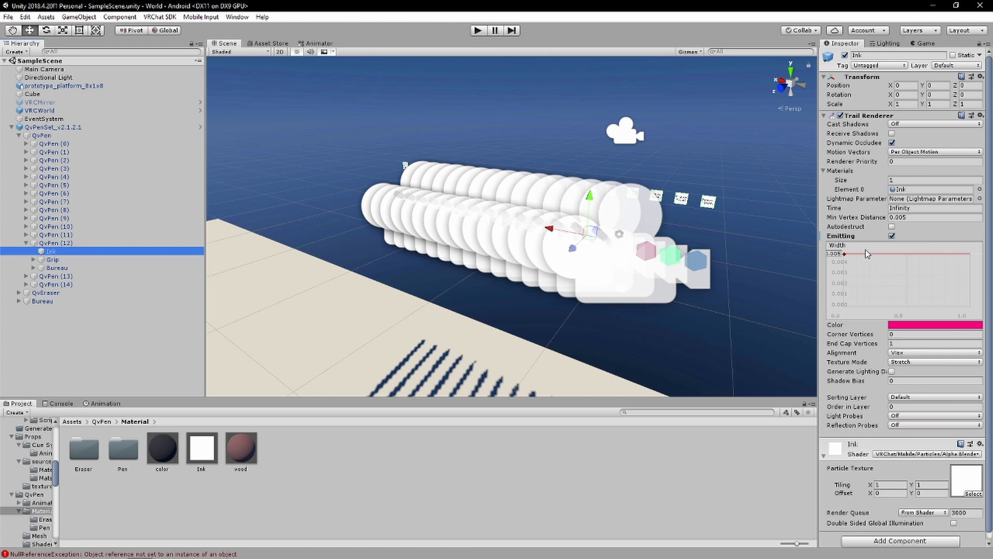
pyautogui.moveTo(573, 271)
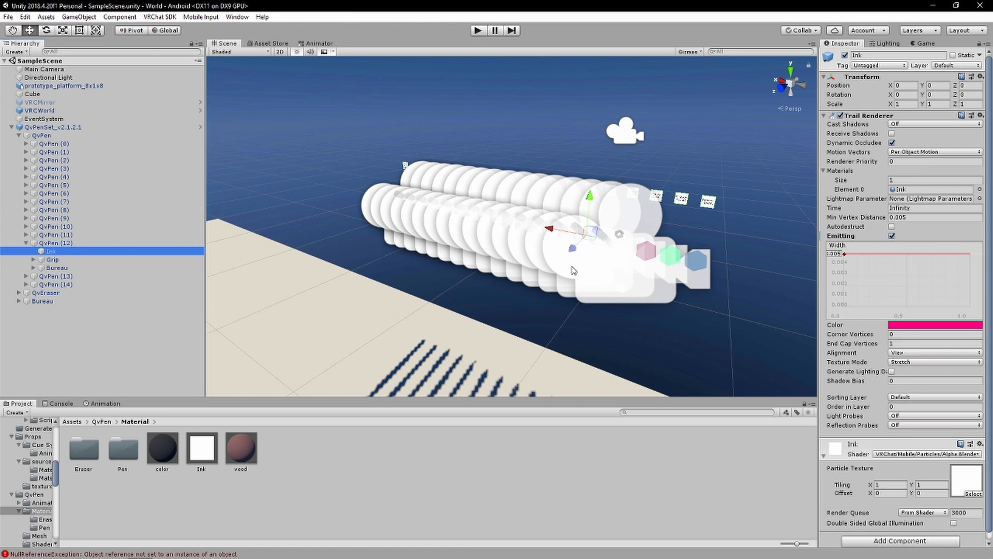
pyautogui.moveTo(544, 274)
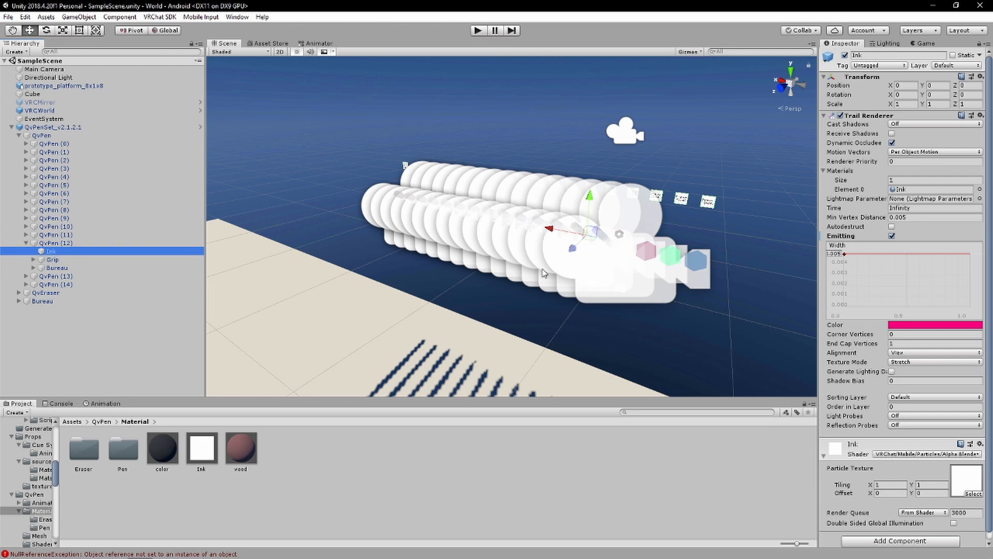
# Step: Review QvPen (12)'s Grip collider, Rigidbody, VRC_Pickup and Object Sync components
pyautogui.click(56, 242)
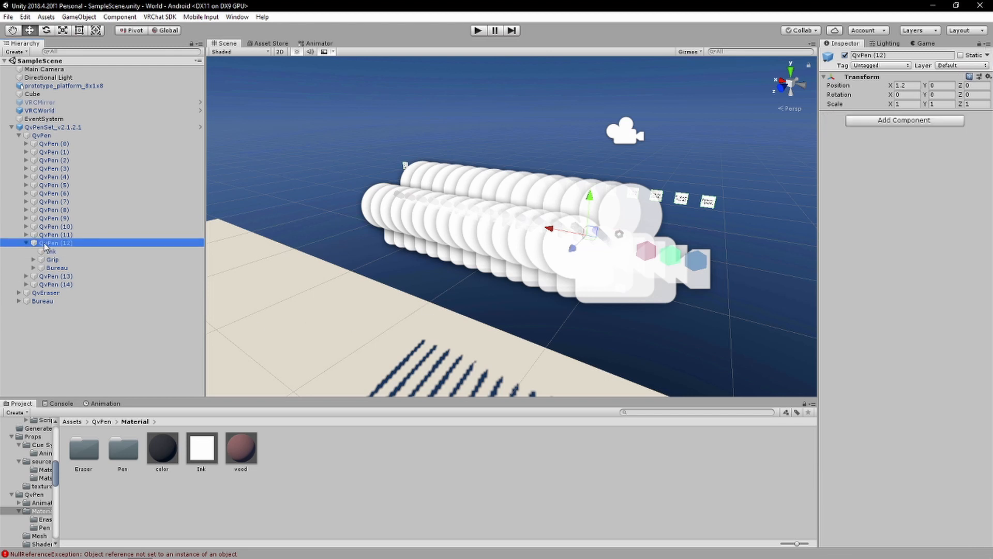
pyautogui.click(53, 259)
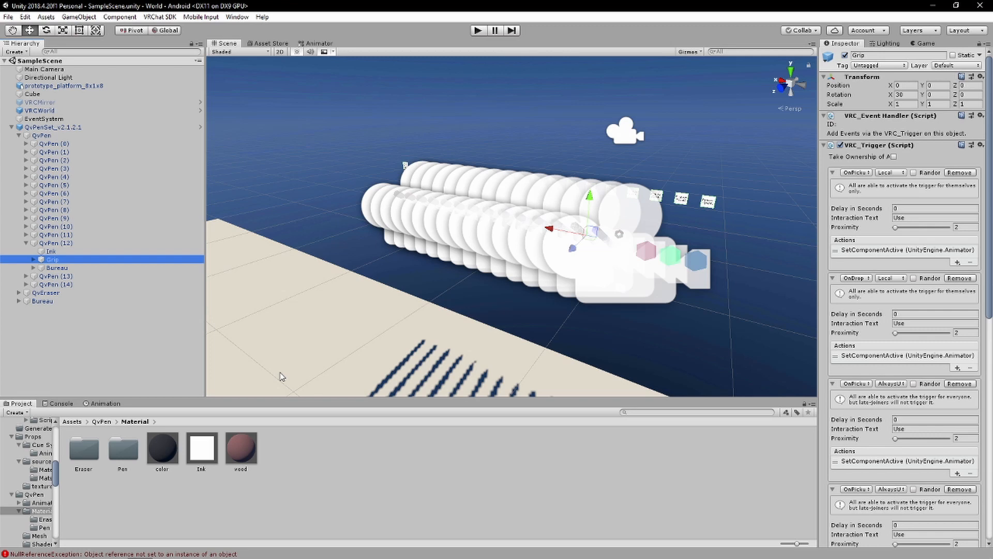
pyautogui.scroll(-3)
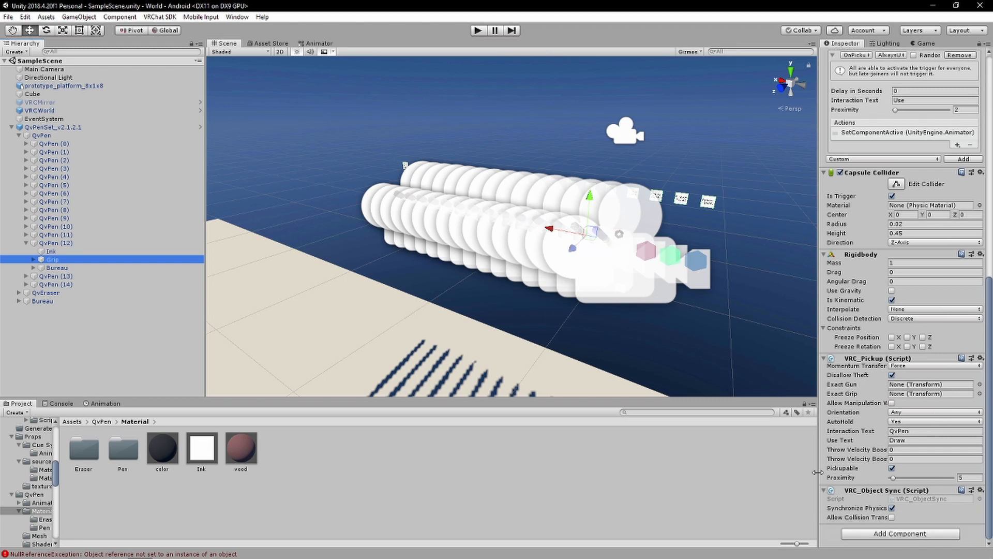
pyautogui.moveTo(578, 364)
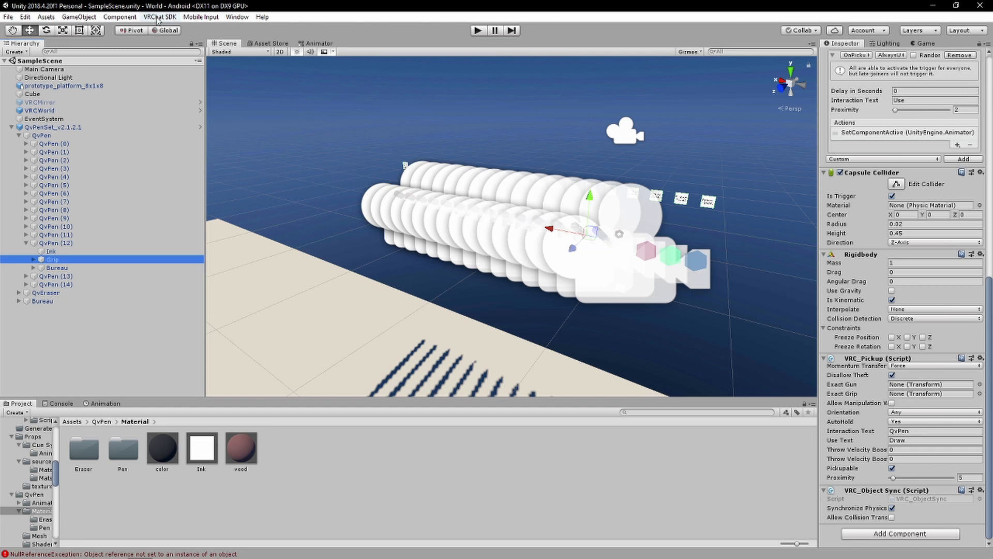
# Step: Review the Test world's Android build warnings in the VRChat SDK Builder, then close it
pyautogui.click(159, 17)
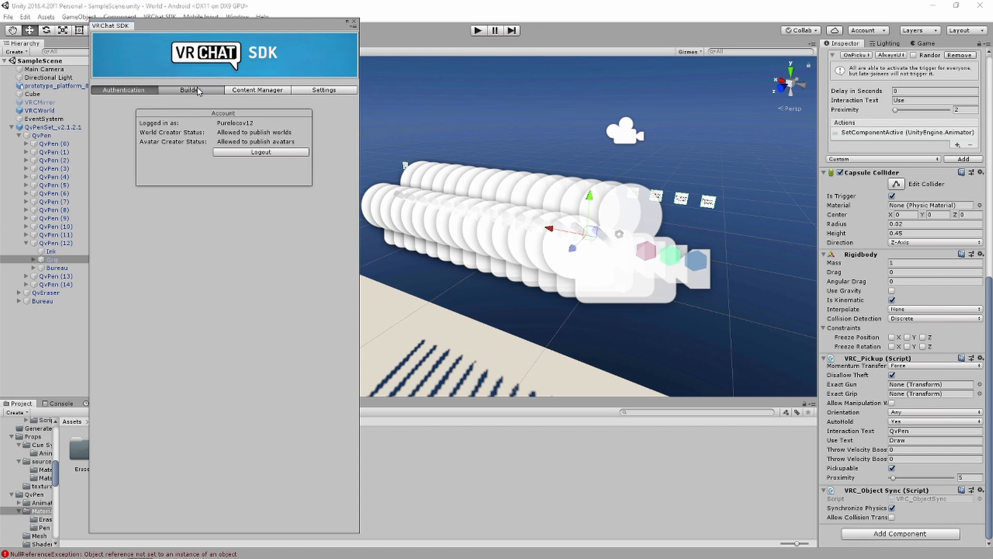
pyautogui.click(190, 89)
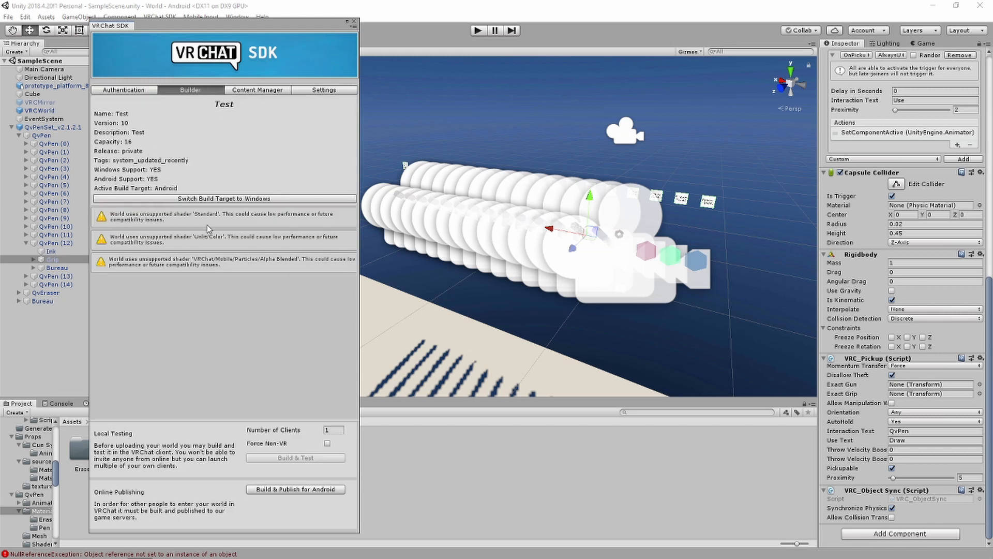
pyautogui.moveTo(360, 321)
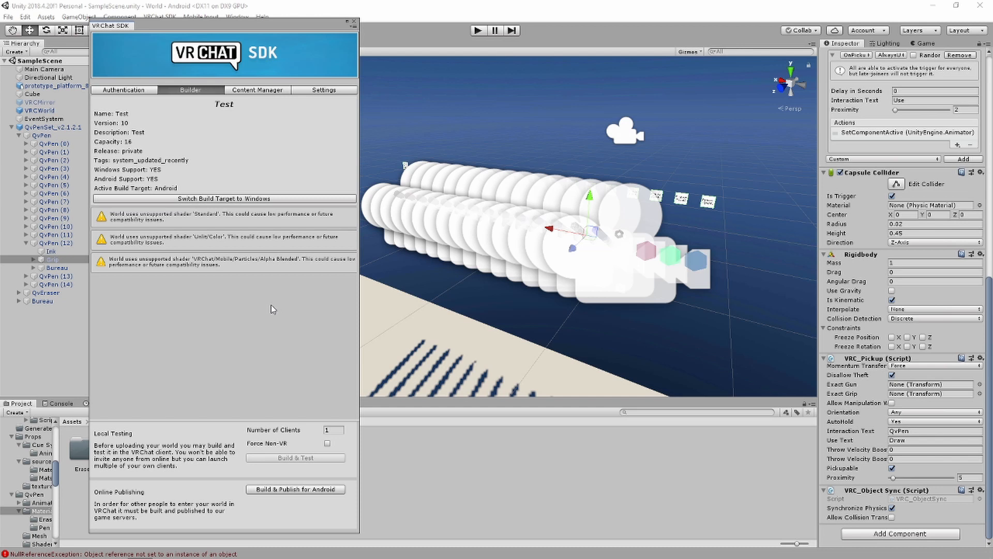
pyautogui.moveTo(366, 30)
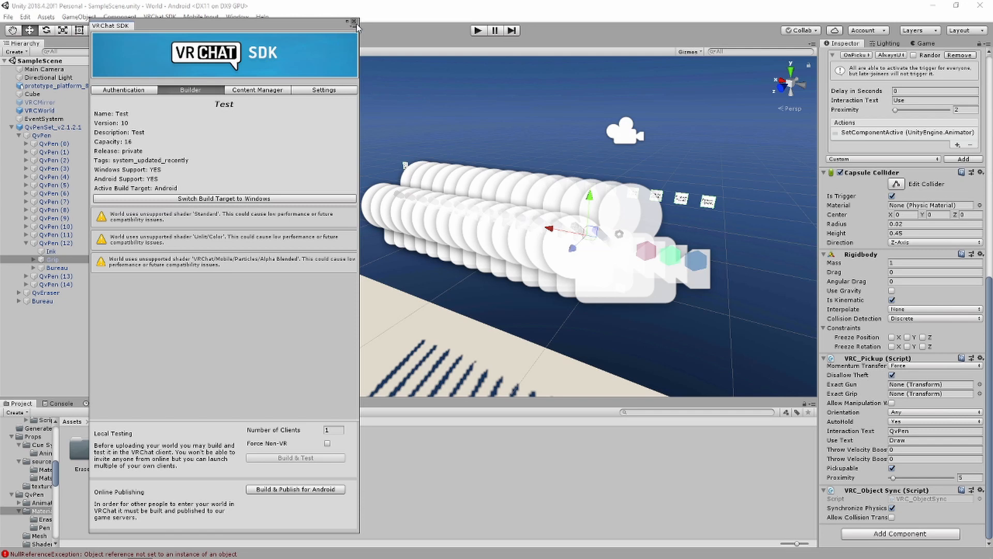
pyautogui.click(355, 26)
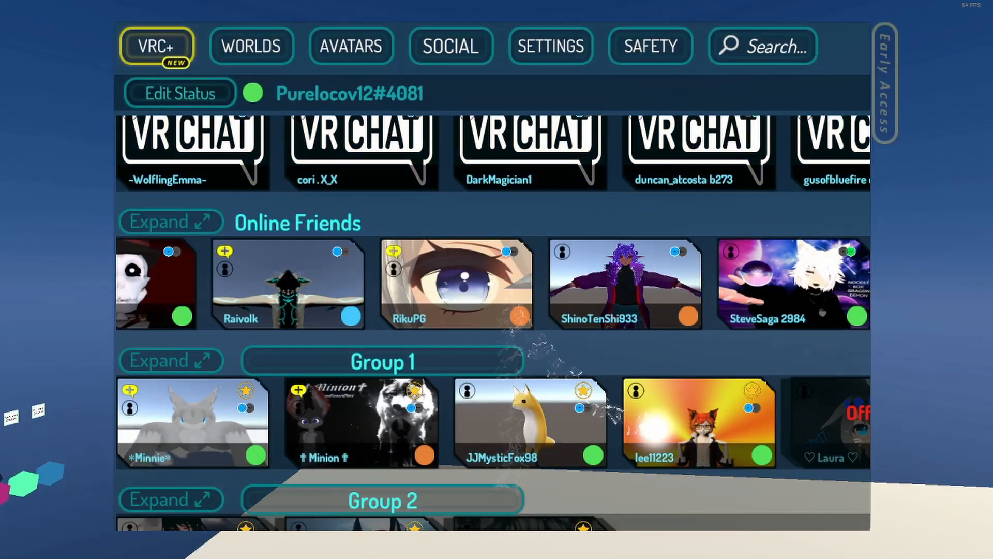
# Step: Scroll the VRChat social menu down and along the Online Friends row
pyautogui.scroll(-3)
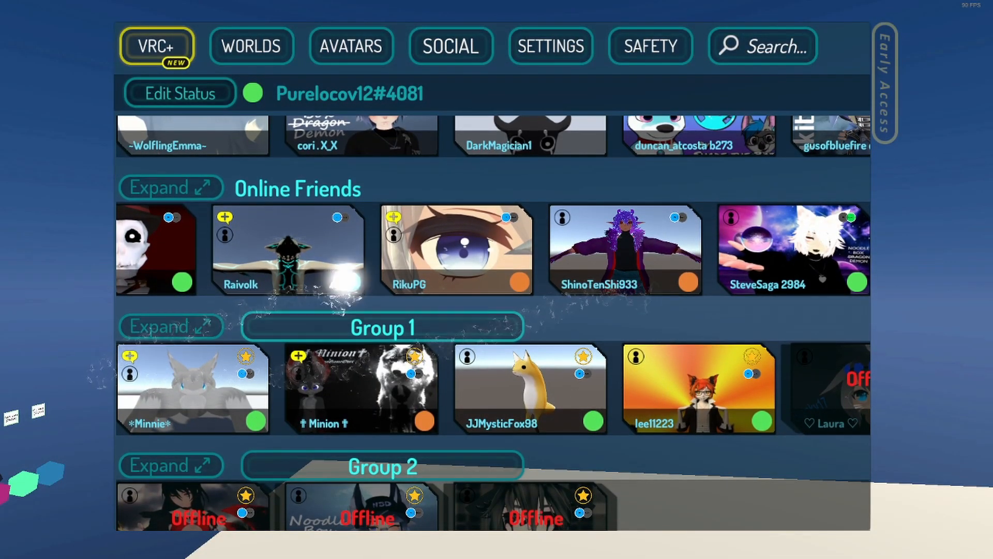
pyautogui.hscroll(3)
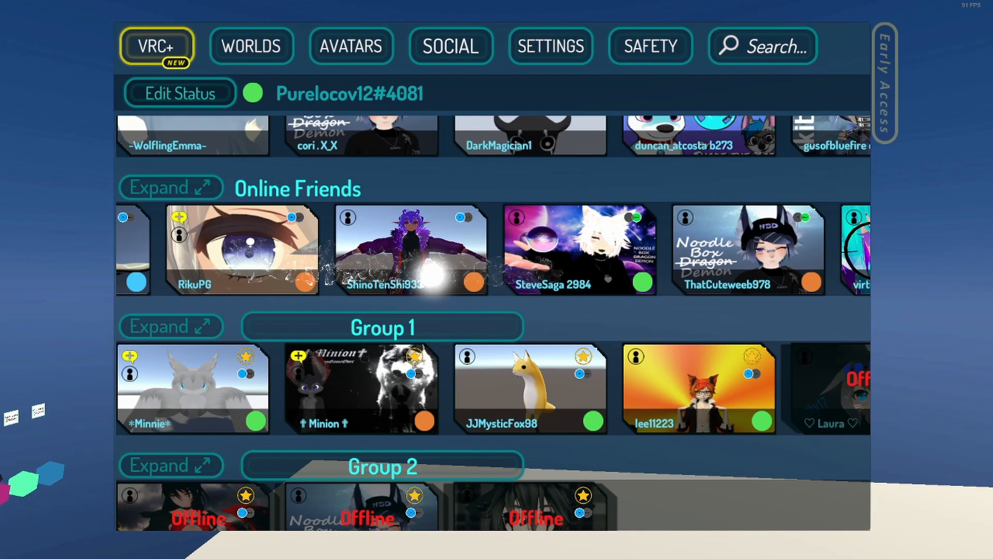